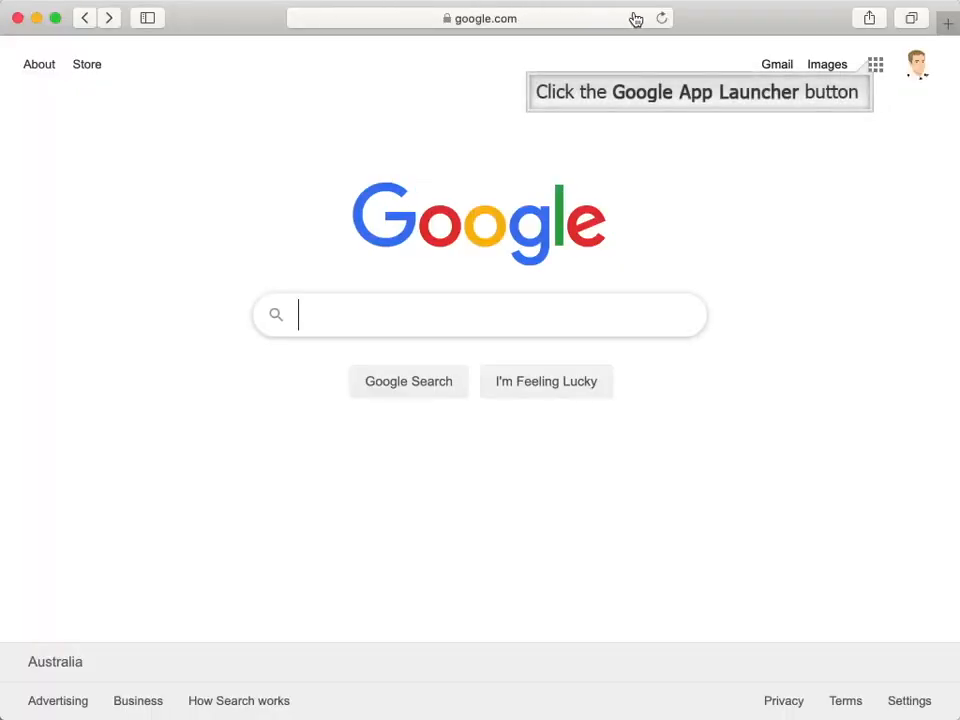
# Step: Launch Google Calendar from the Google apps menu, landing on the 16 March day view
pyautogui.click(872, 64)
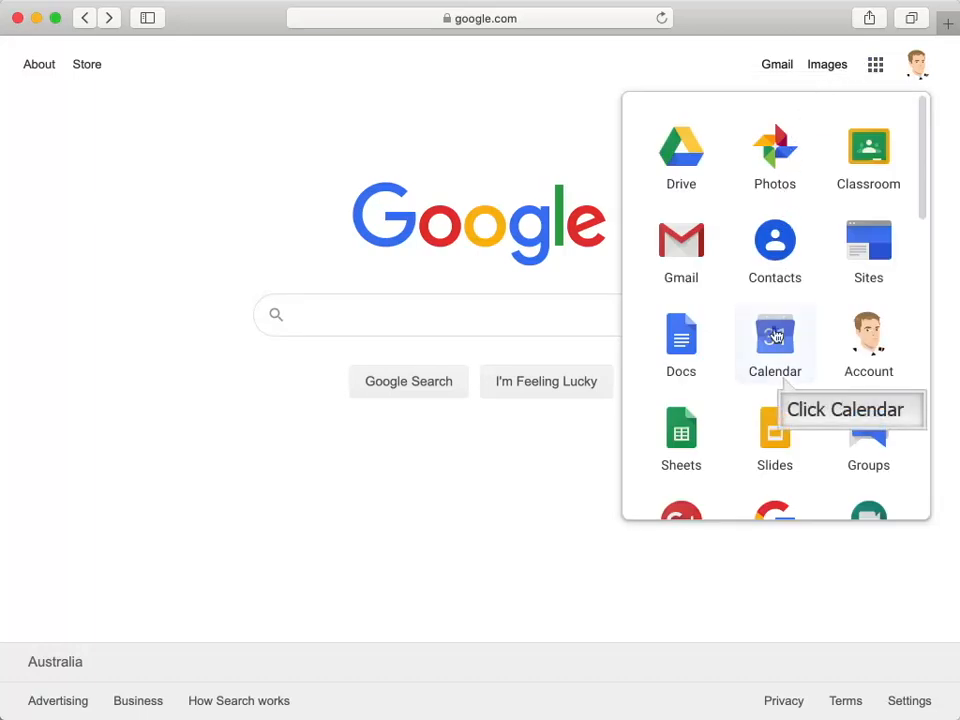
pyautogui.click(774, 344)
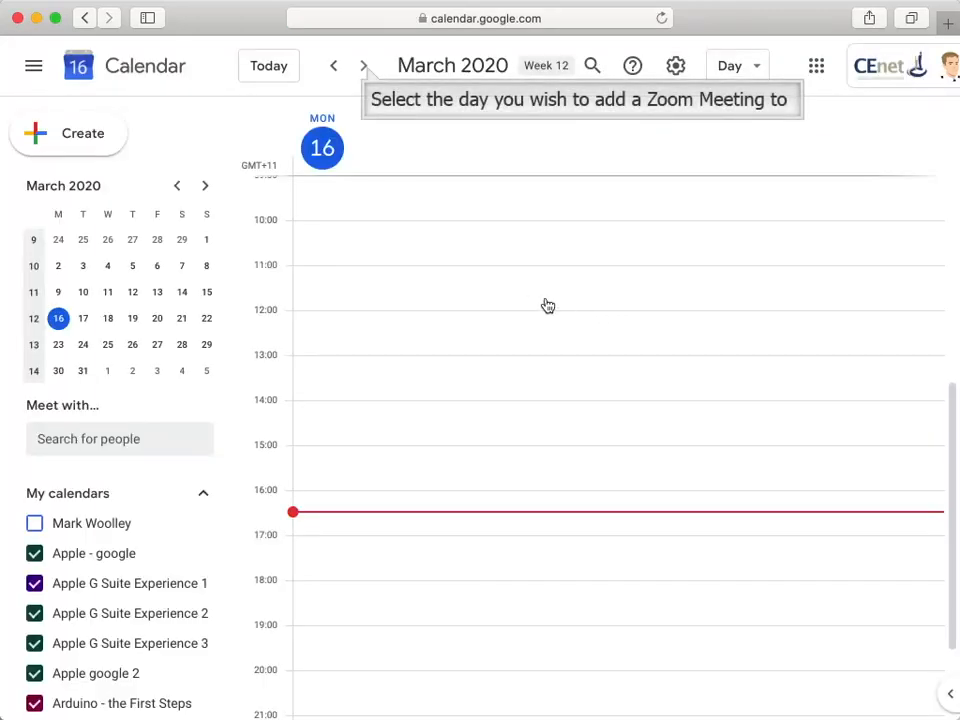
# Step: Draft a 'Year 9 English Catchup' event on Wed 18 March with the Year 9 English class as guests
pyautogui.click(364, 64)
pyautogui.write('Year 9 E')
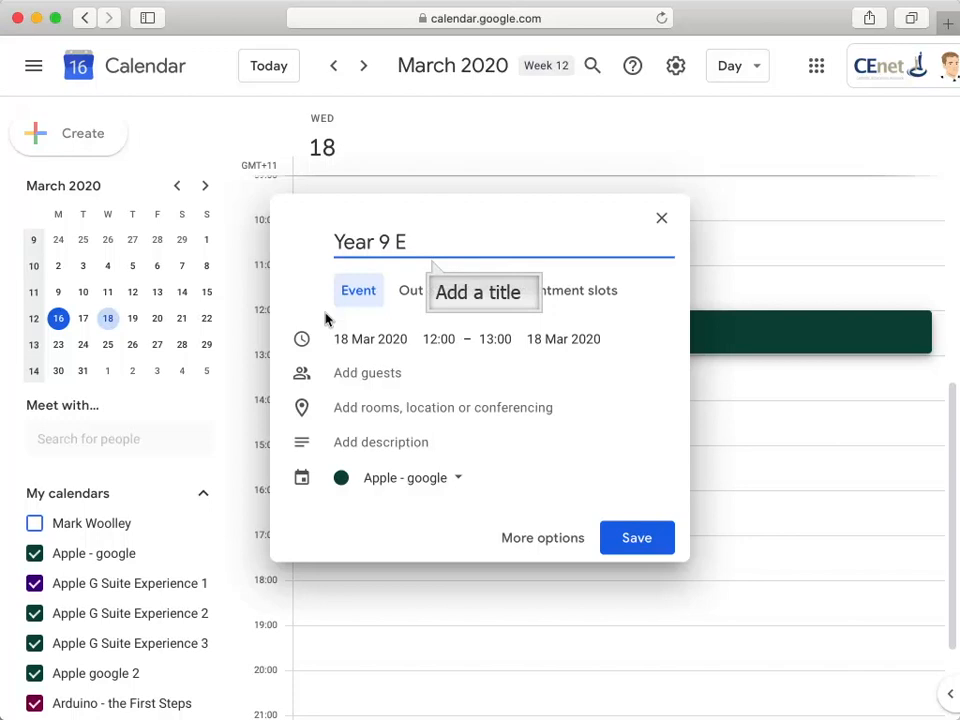
pyautogui.write('nglish Catchup')
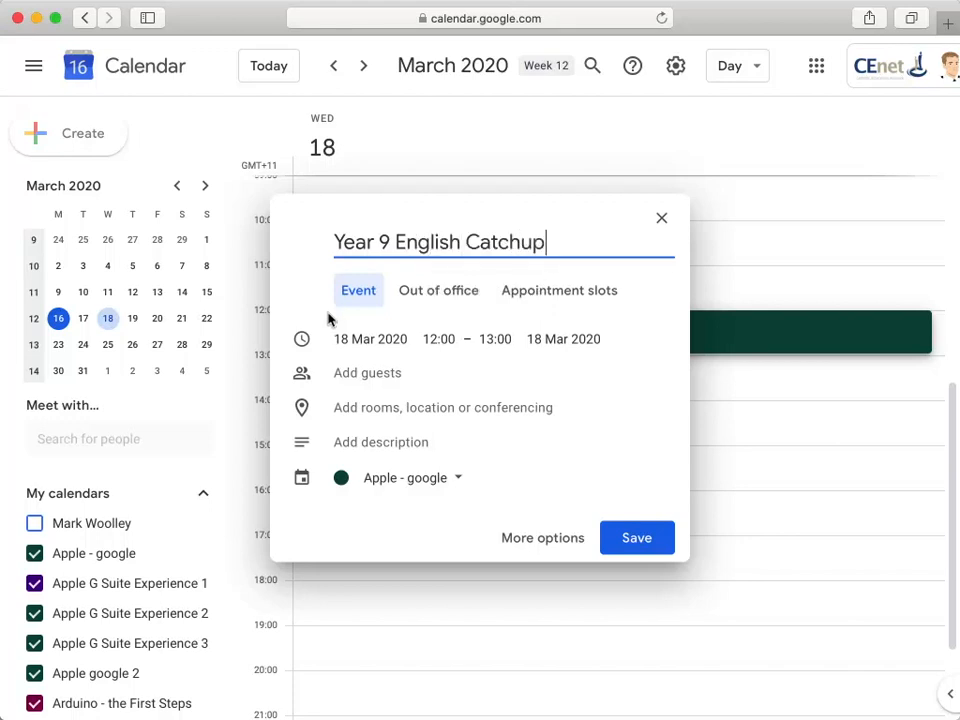
pyautogui.moveTo(352, 332)
pyautogui.write('year ')
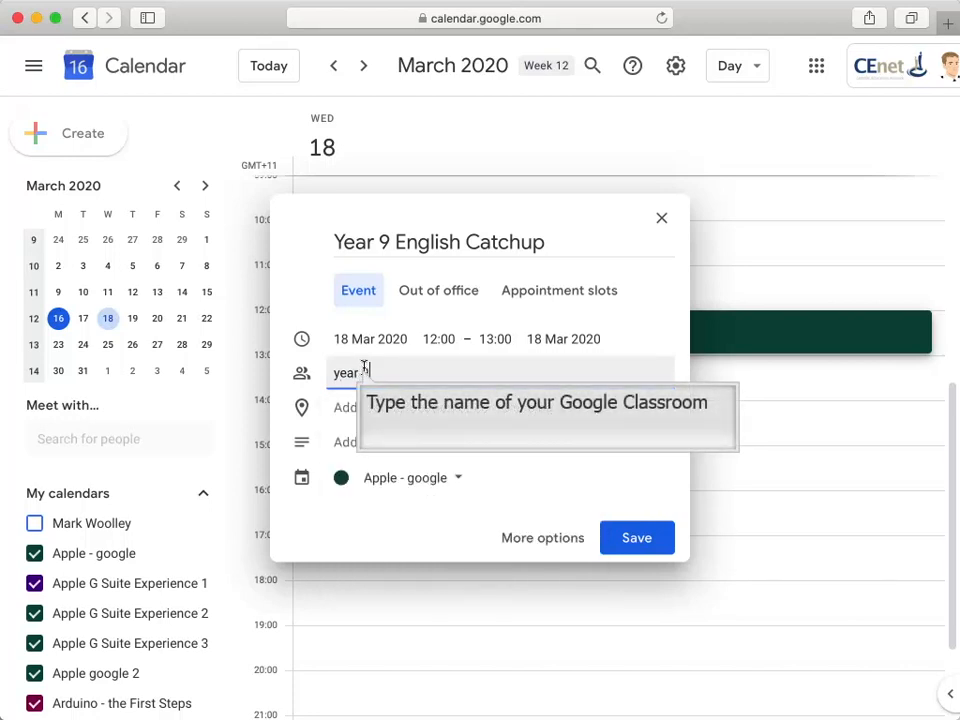
pyautogui.write('9')
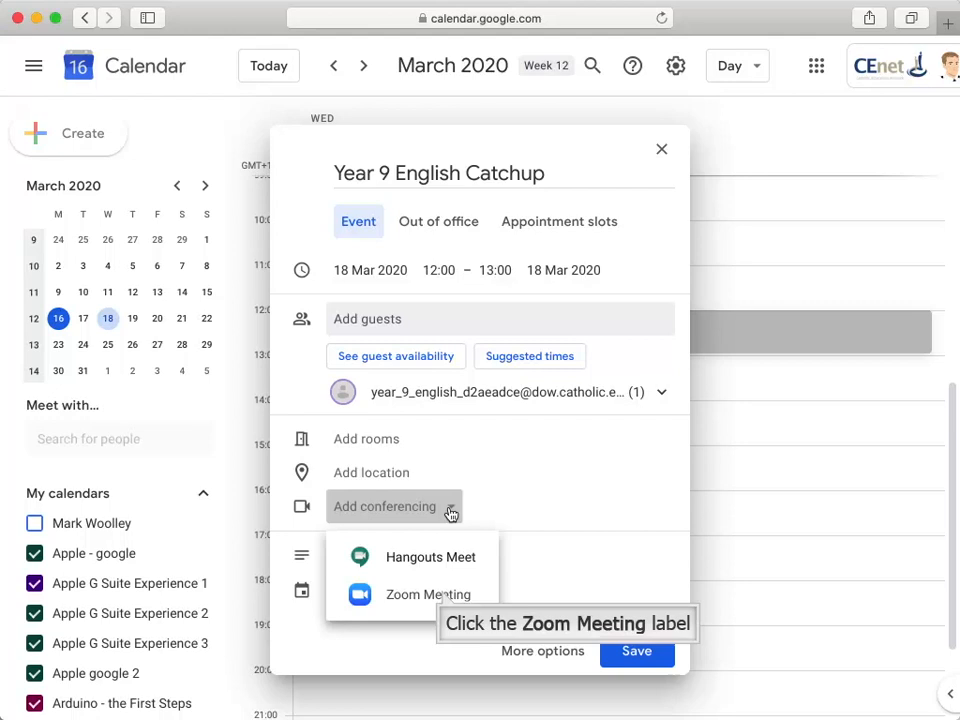
# Step: Add Zoom Meeting conferencing and assign the event to the Year 9 English calendar
pyautogui.click(428, 594)
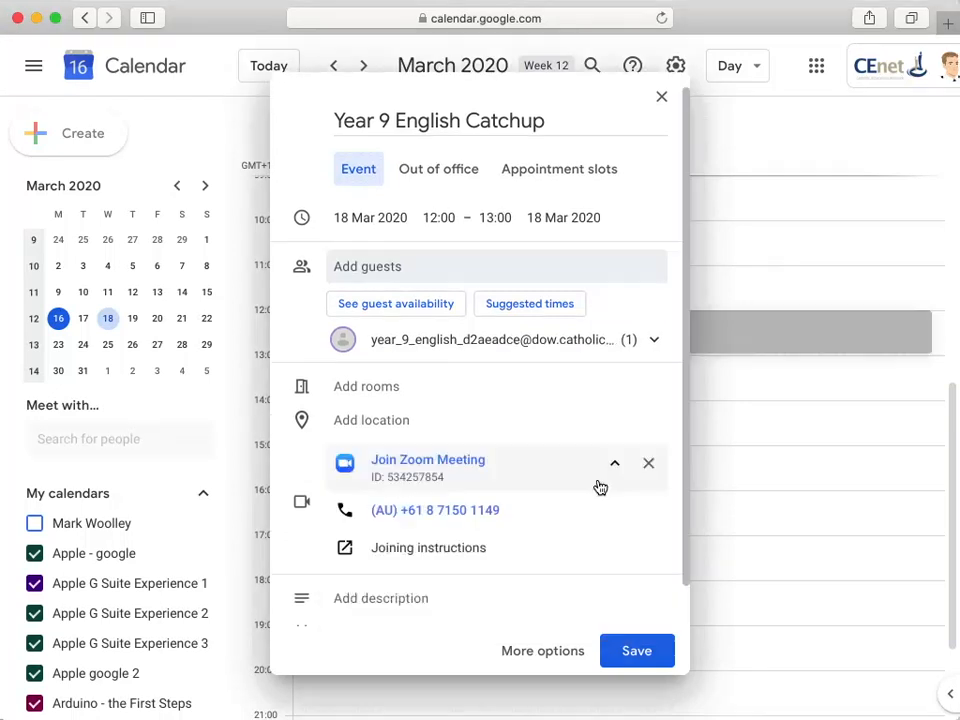
pyautogui.scroll(-3)
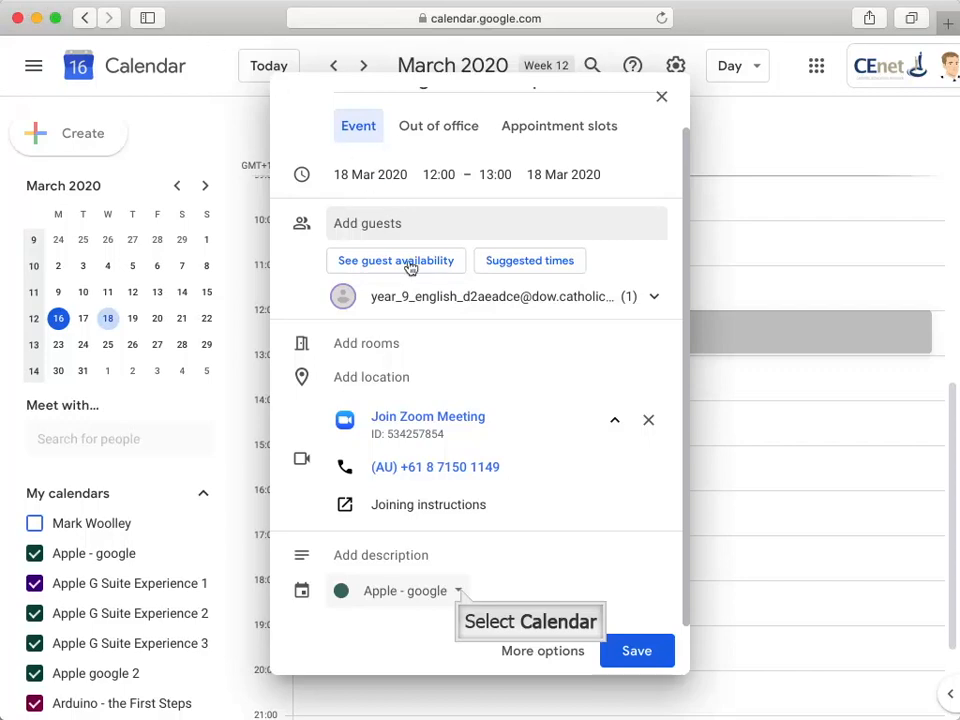
pyautogui.click(404, 590)
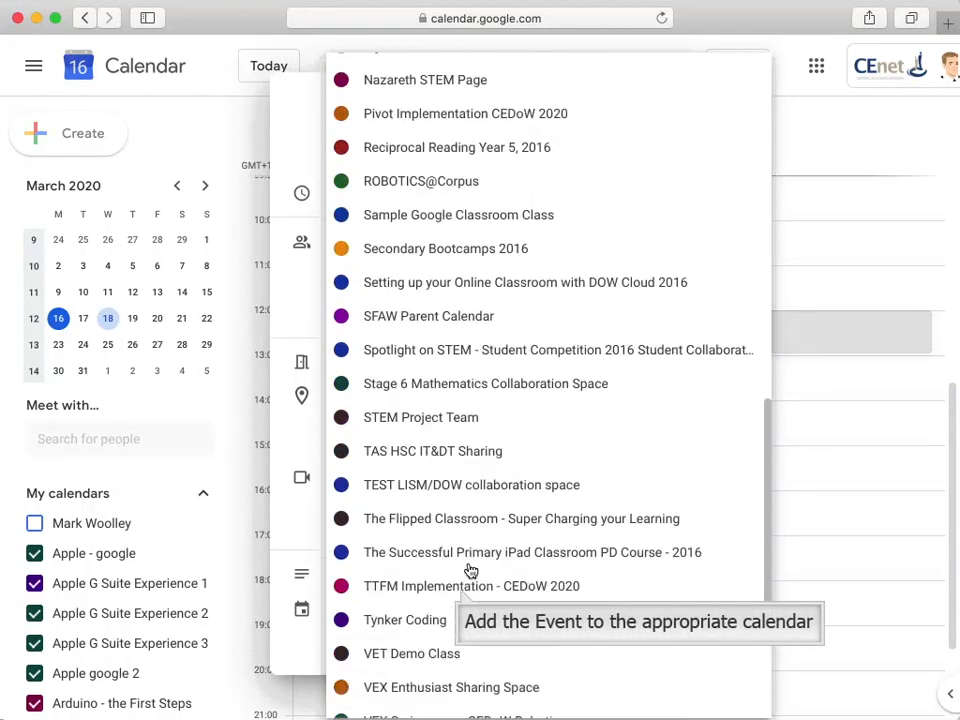
pyautogui.scroll(-3)
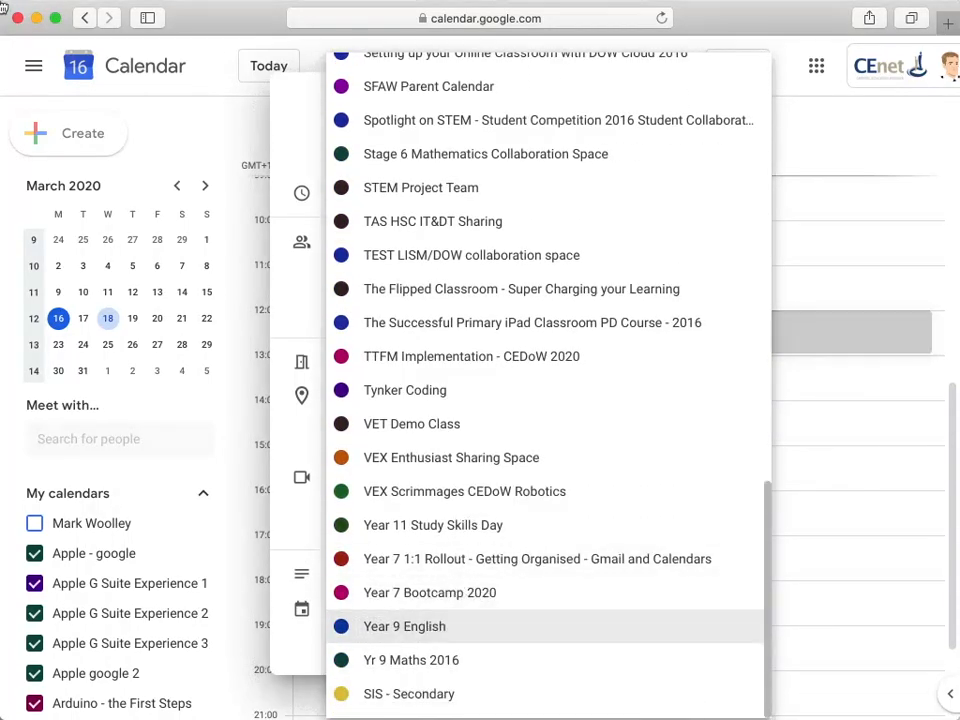
pyautogui.moveTo(350, 212)
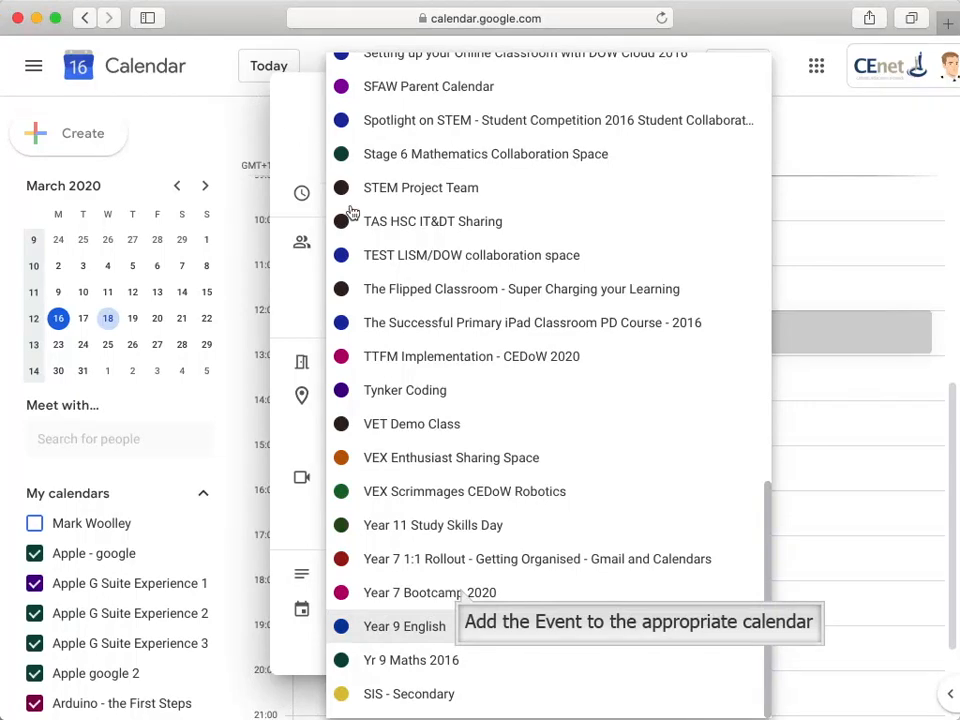
pyautogui.click(404, 626)
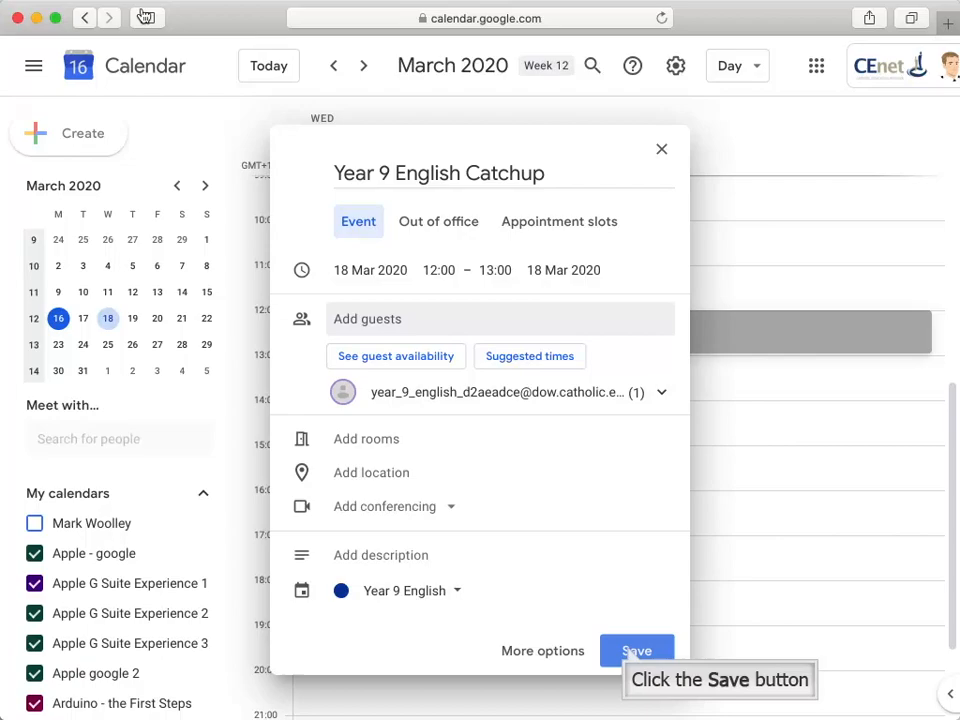
# Step: Save the event, sending invitations and confirming external guests are invited
pyautogui.click(636, 652)
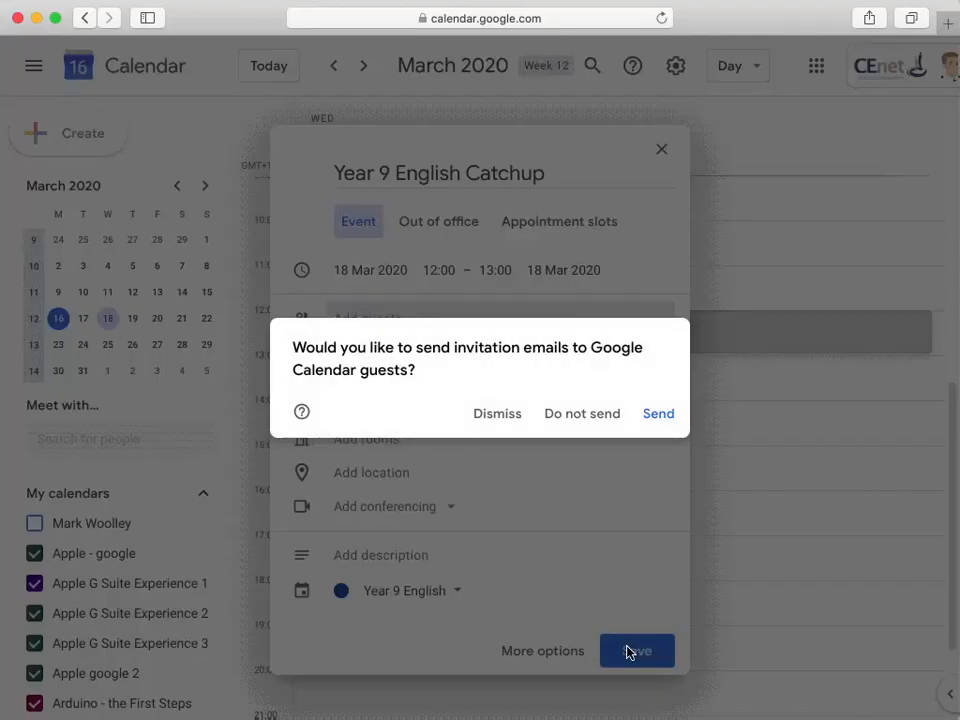
pyautogui.moveTo(658, 412)
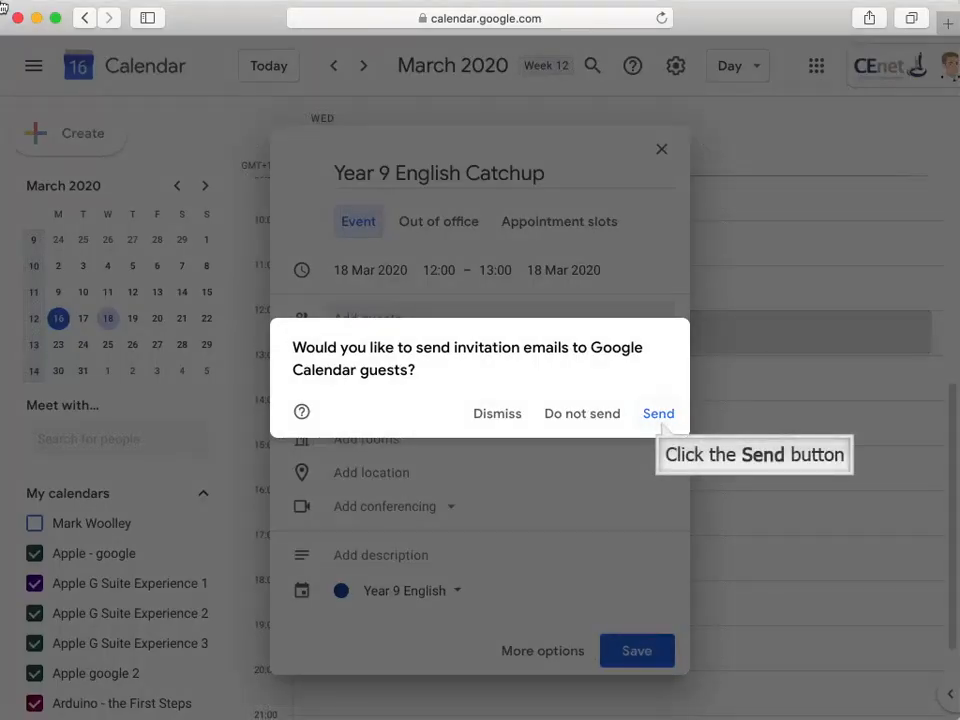
pyautogui.click(658, 412)
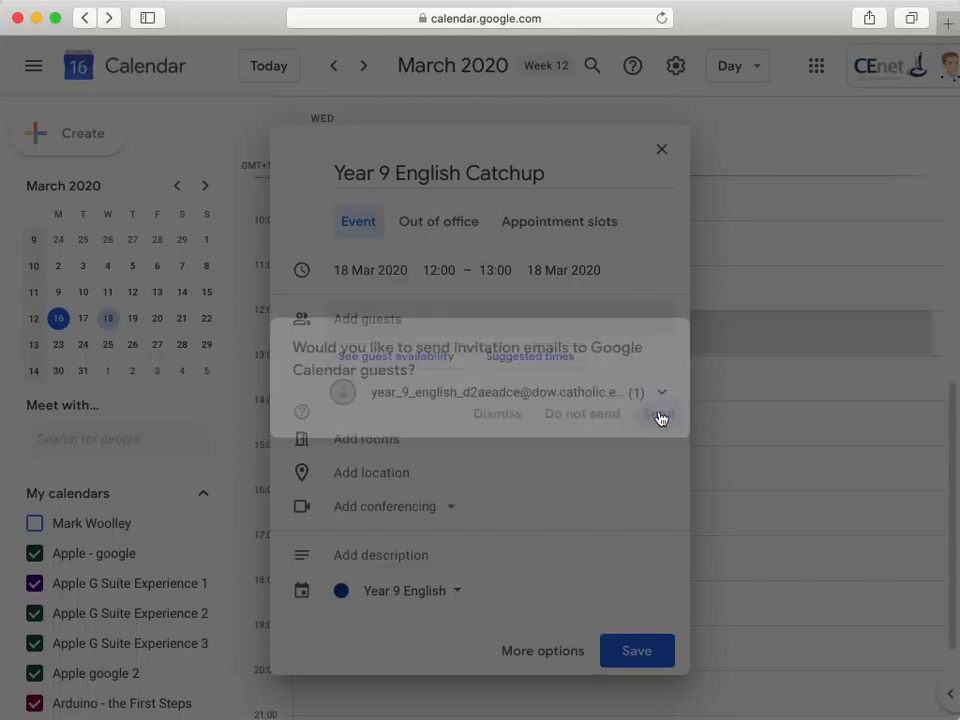
pyautogui.click(636, 650)
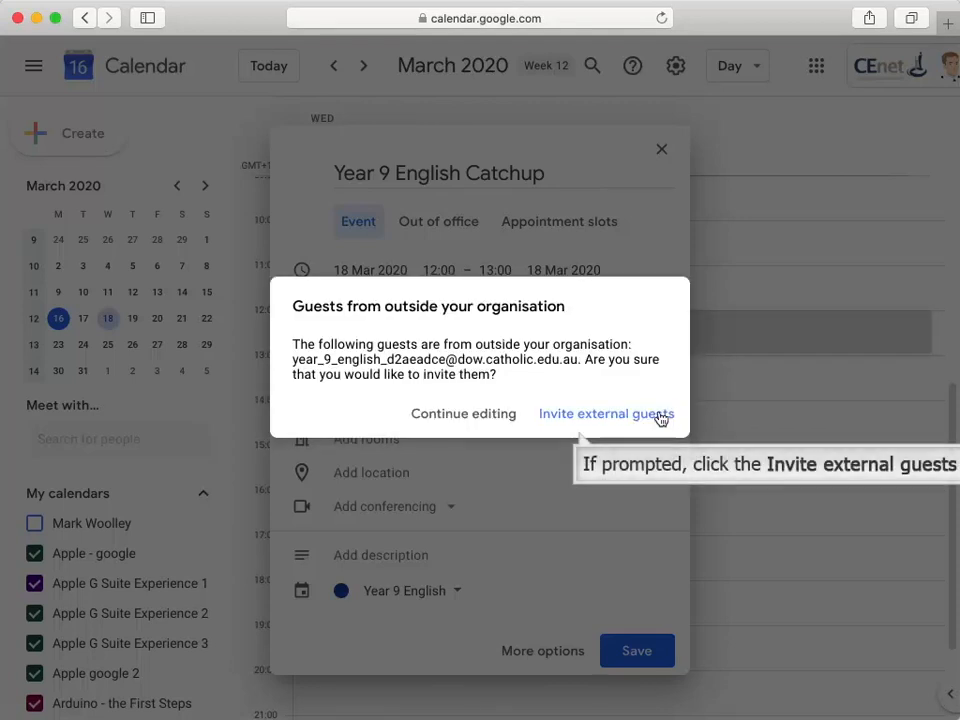
pyautogui.click(606, 412)
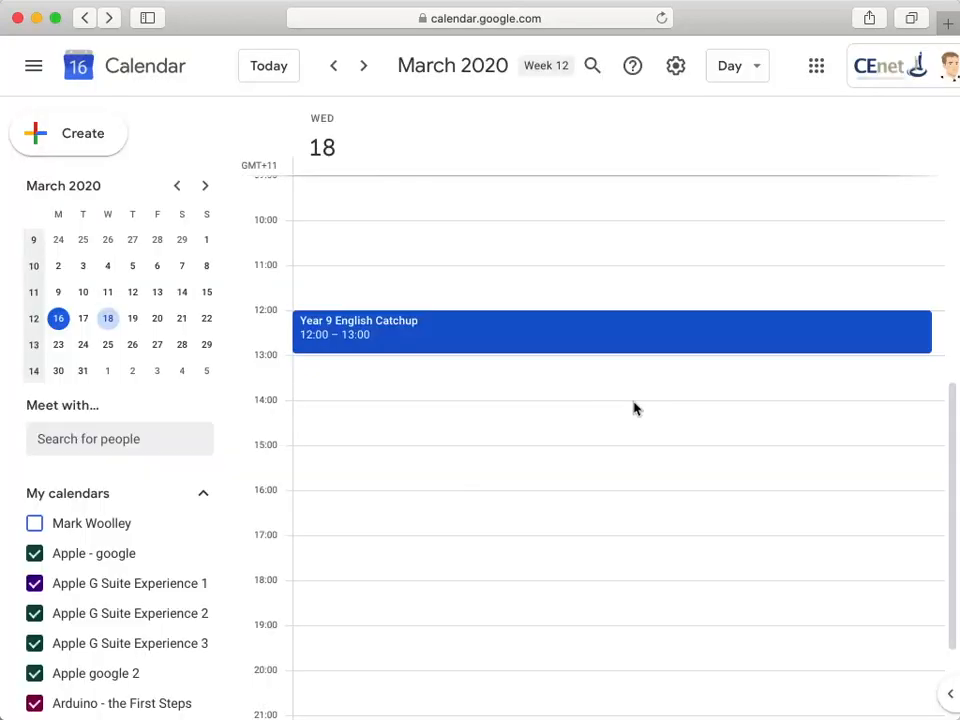